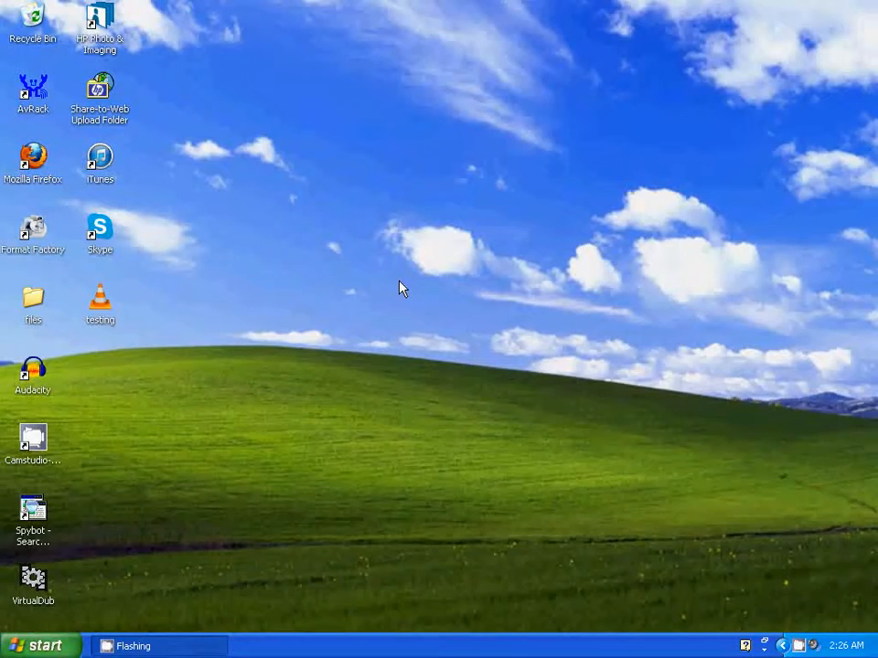
mouse_move(373, 343)
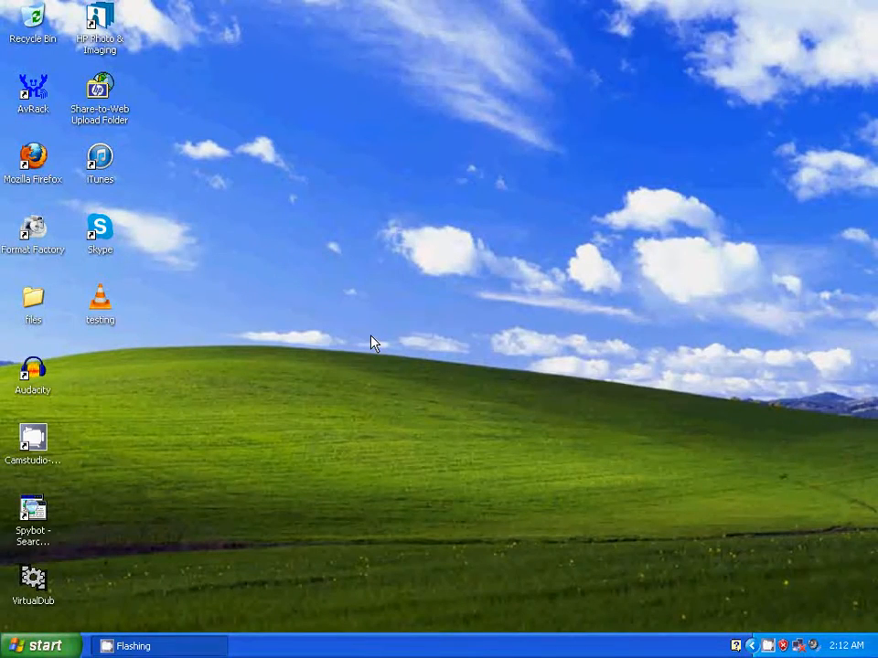
mouse_move(305, 386)
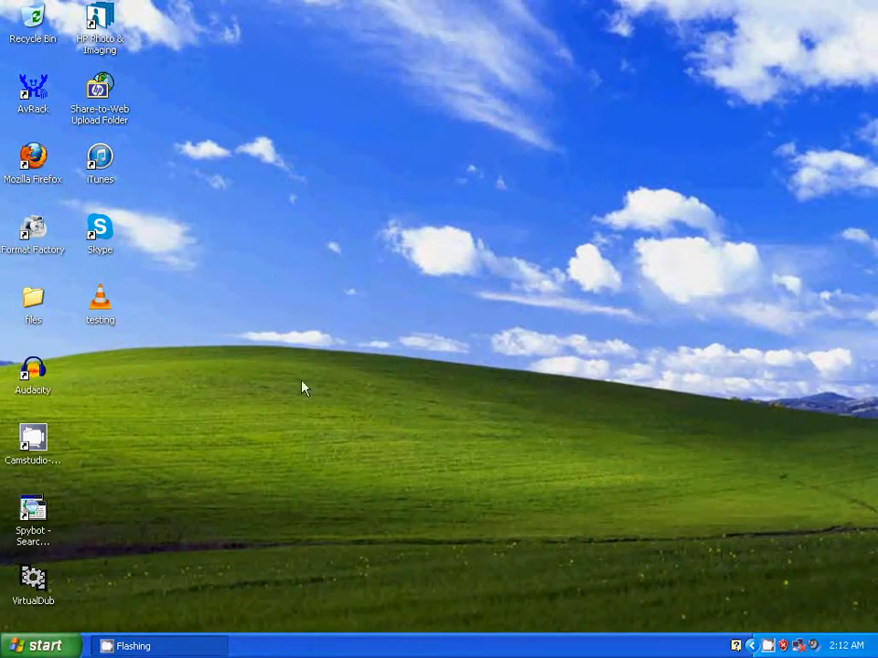
mouse_move(100, 309)
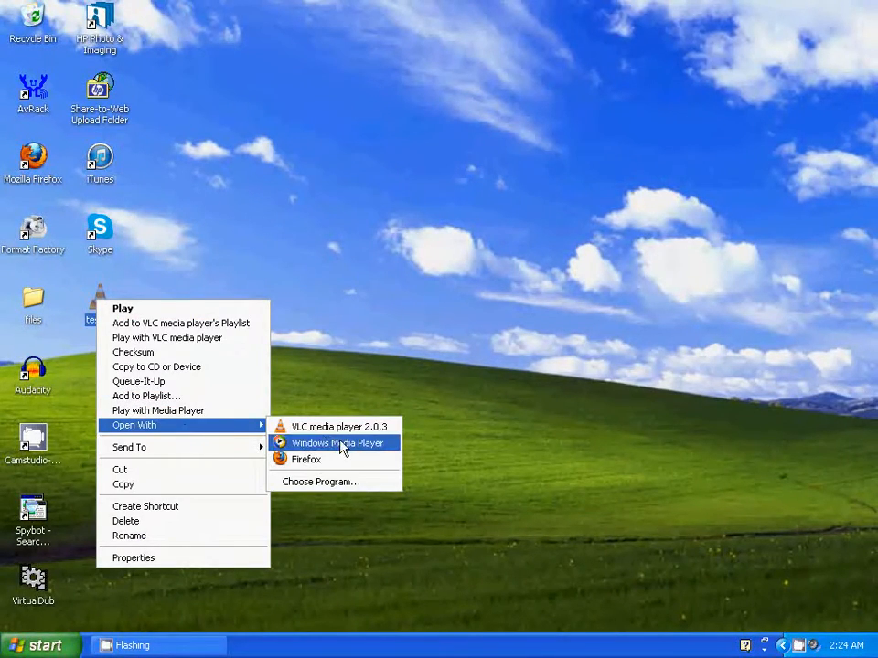
Play the testing video in Windows Media Player, then close the player.
left_click(337, 443)
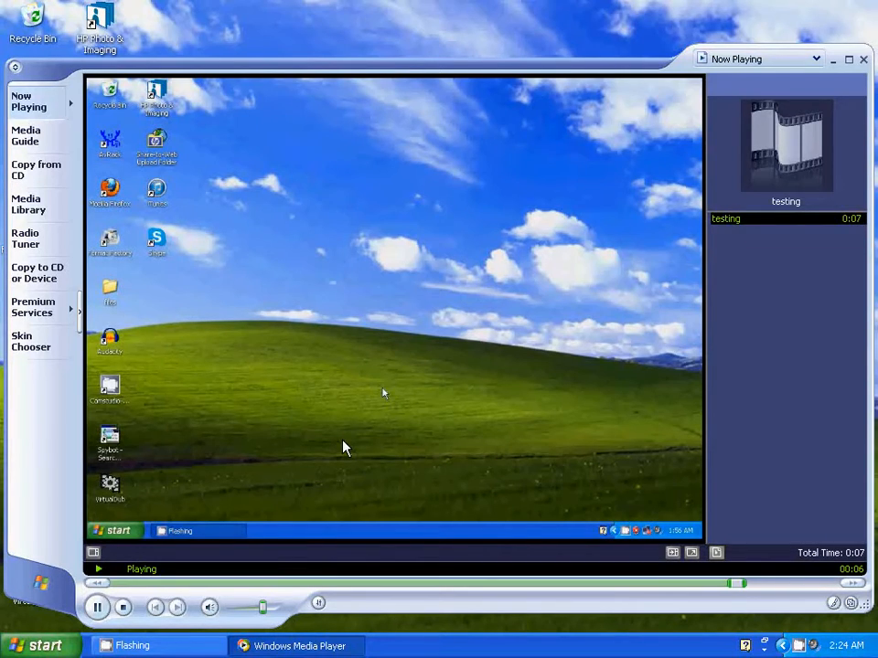
left_click(122, 608)
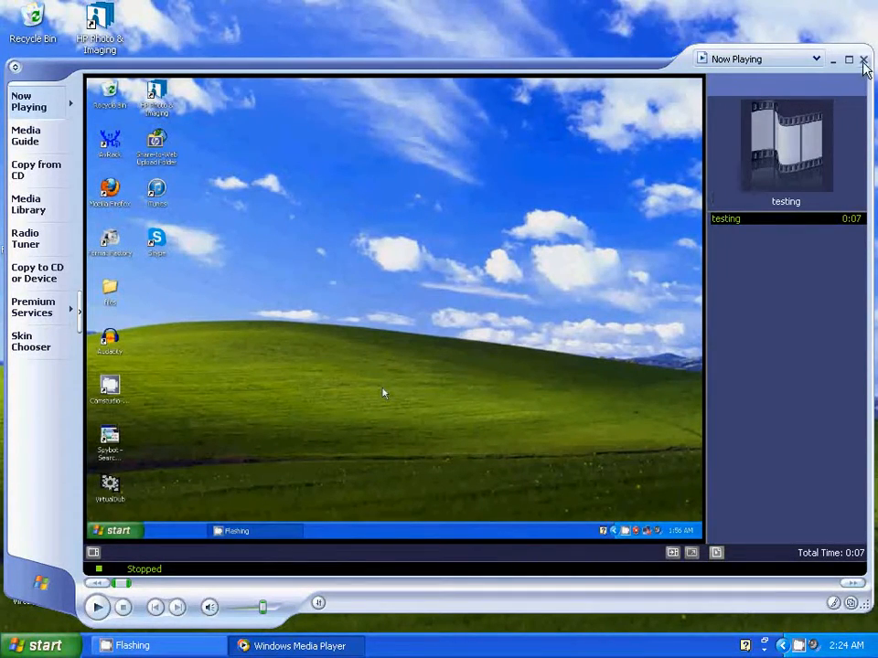
left_click(863, 60)
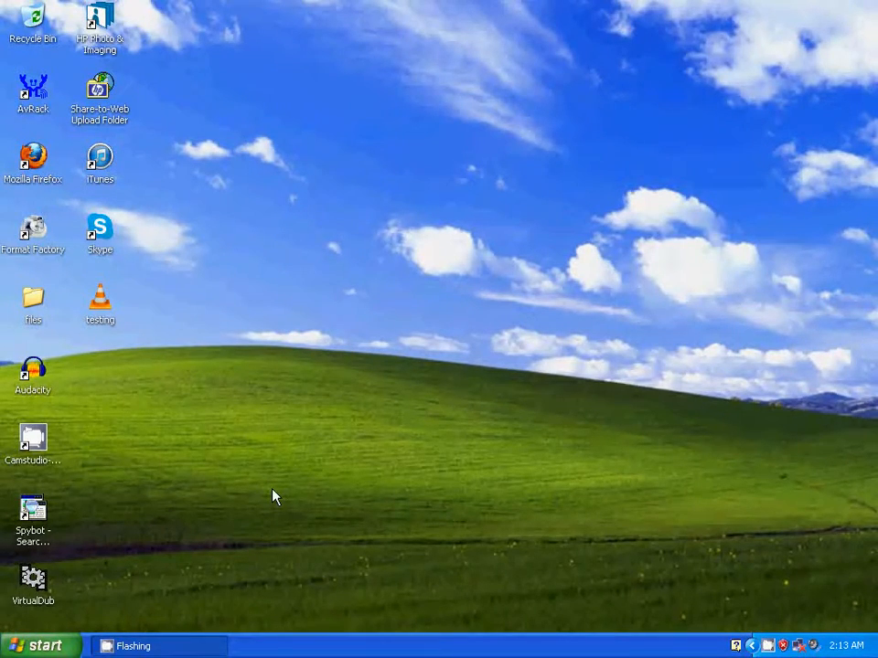
mouse_move(271, 492)
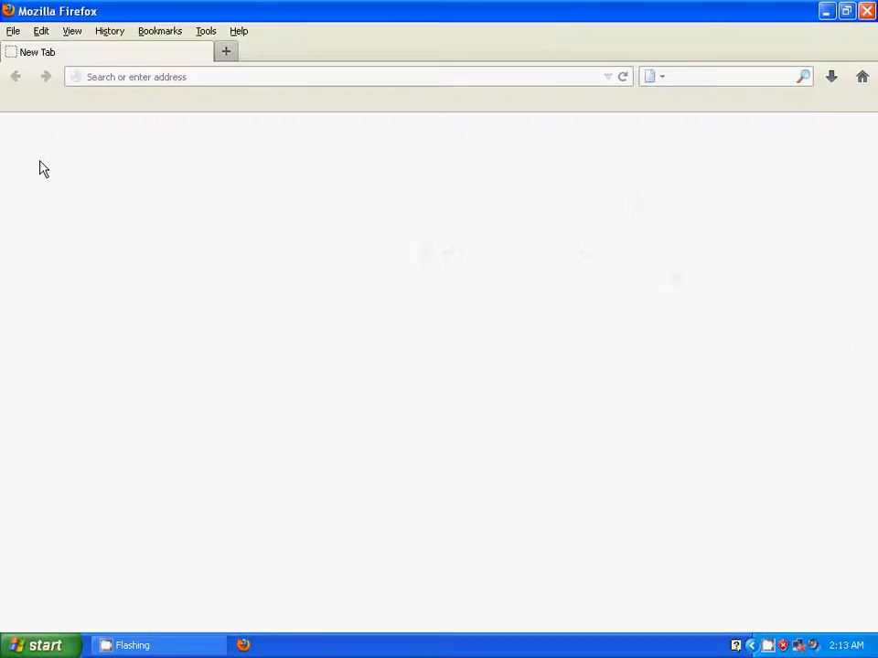
Download the lame-3.99.5 source archive from SourceForge and launch VirtualDub.
type("http://sourceforge.net/projects/lame/files/lame/3.99/")
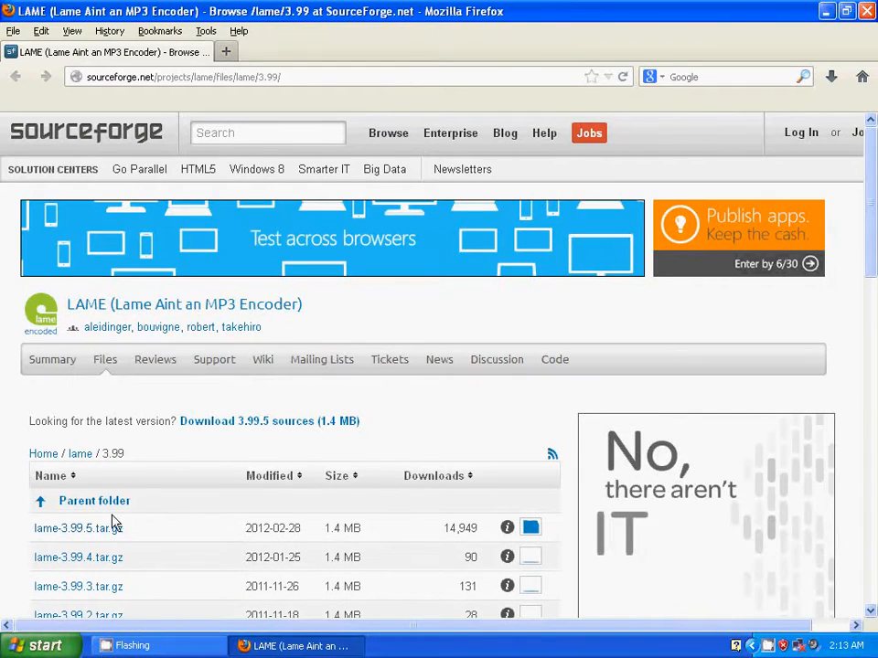
left_click(78, 528)
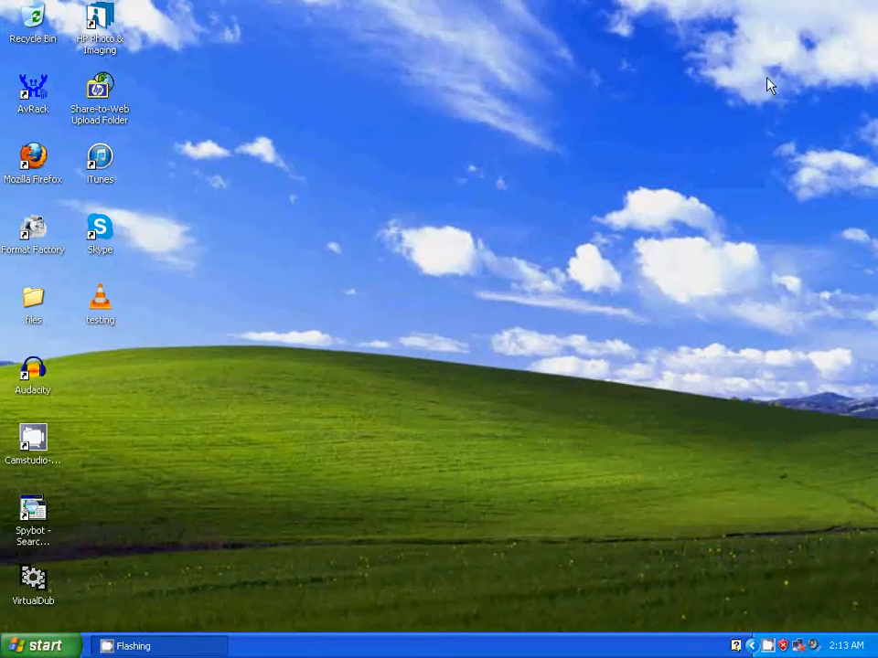
mouse_move(128, 595)
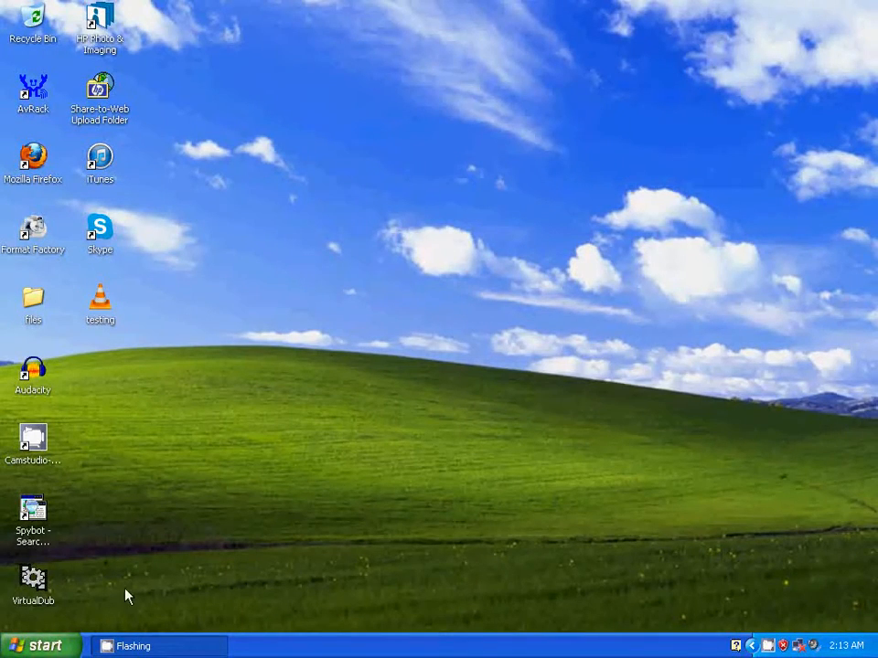
double_click(33, 578)
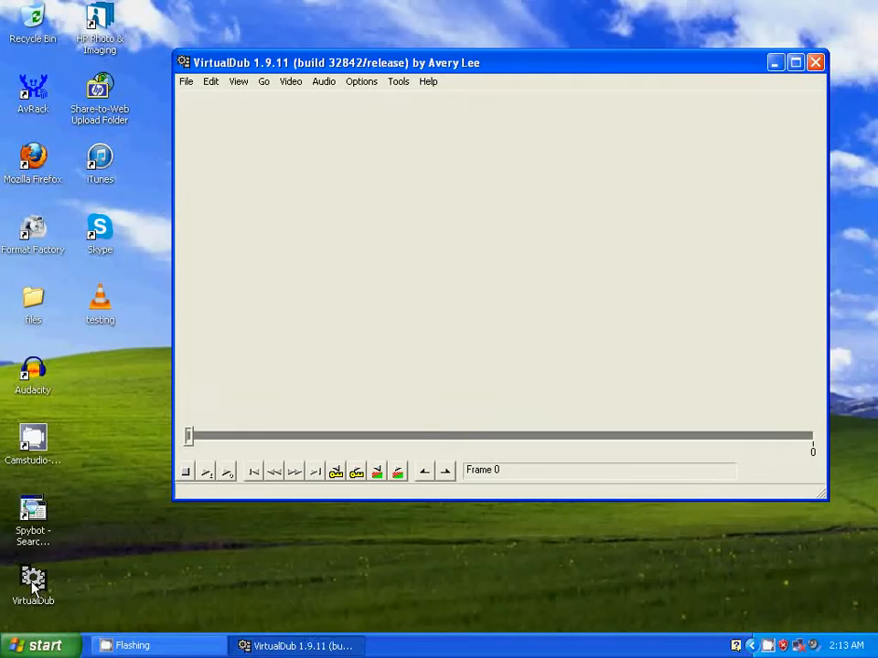
mouse_move(142, 517)
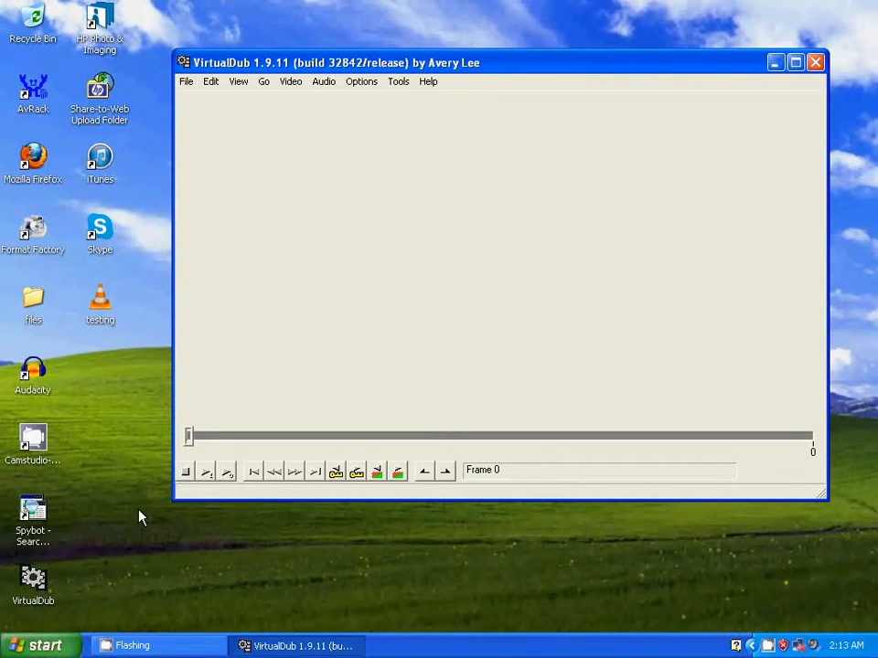
mouse_move(141, 484)
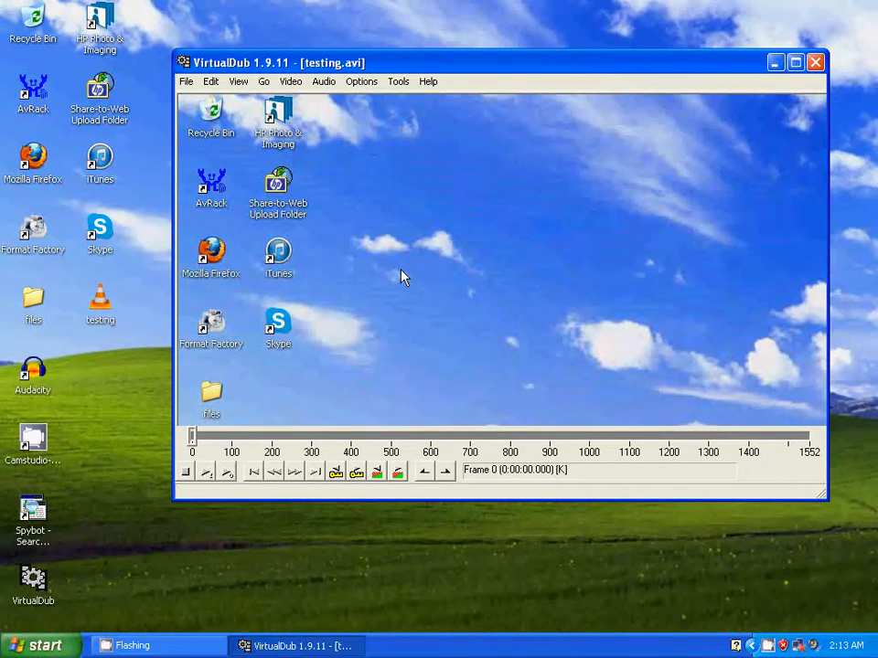
Maximize VirtualDub and set the audio compression codec to Lame MP3.
left_click(794, 62)
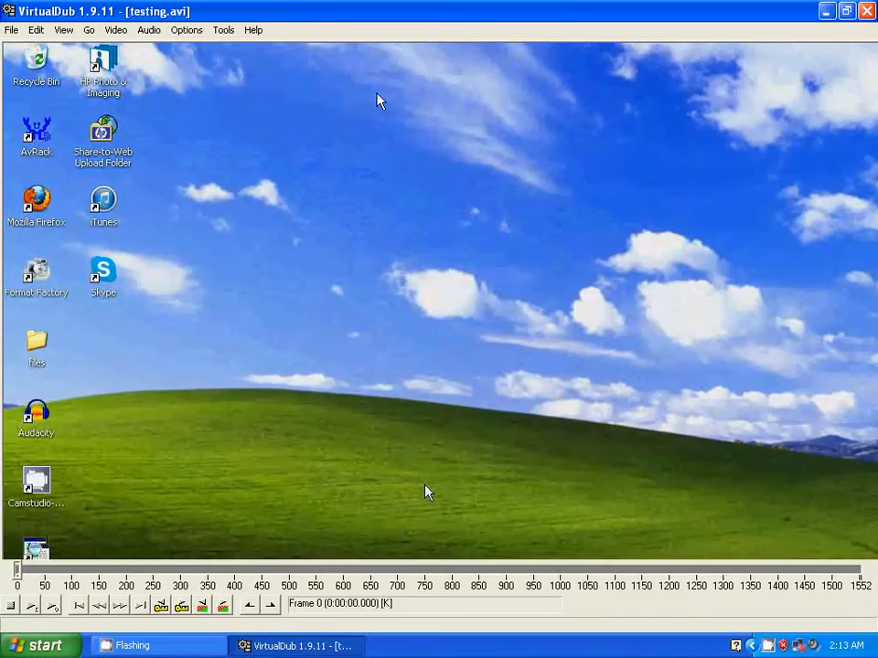
left_click(148, 29)
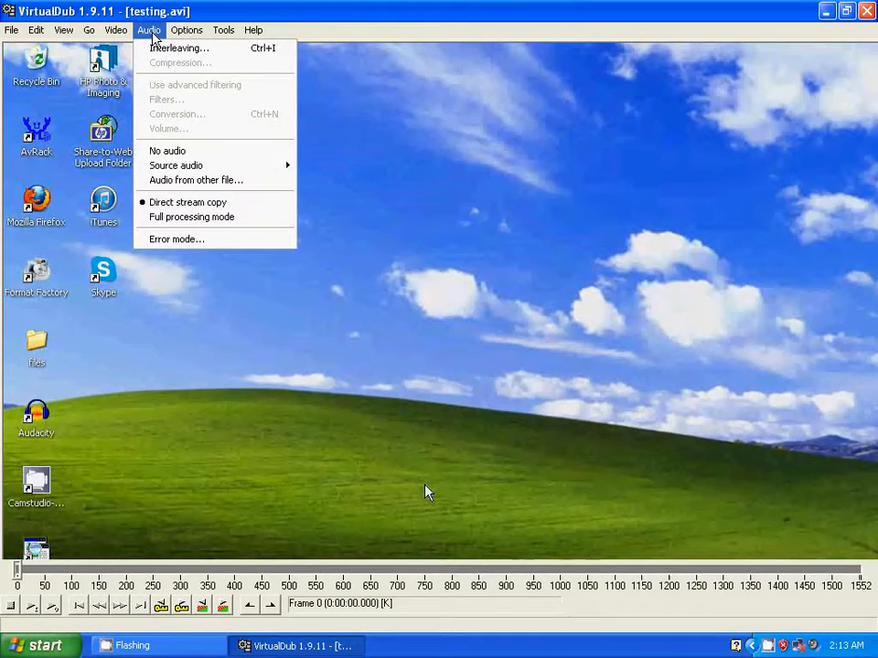
mouse_move(179, 62)
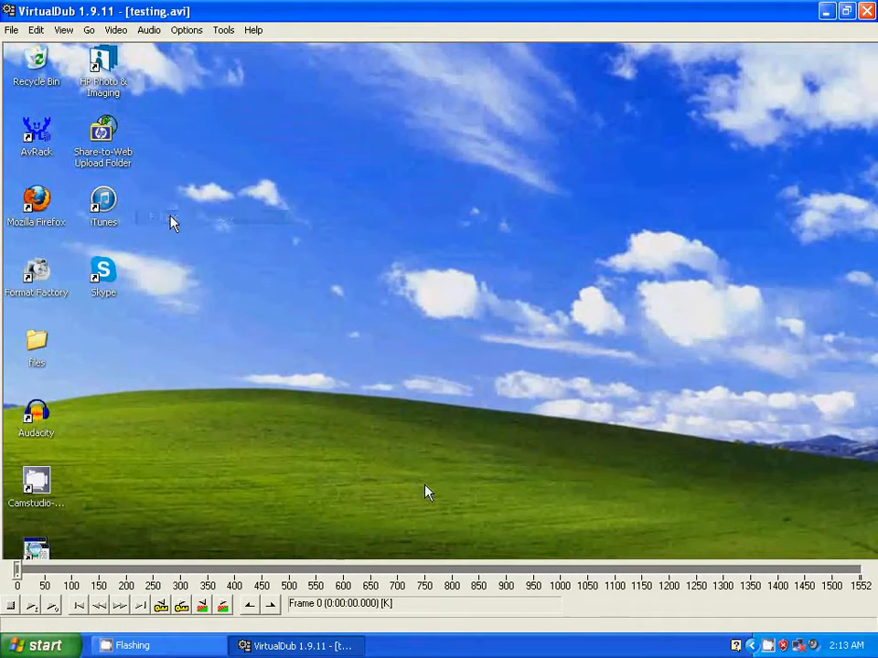
left_click(148, 29)
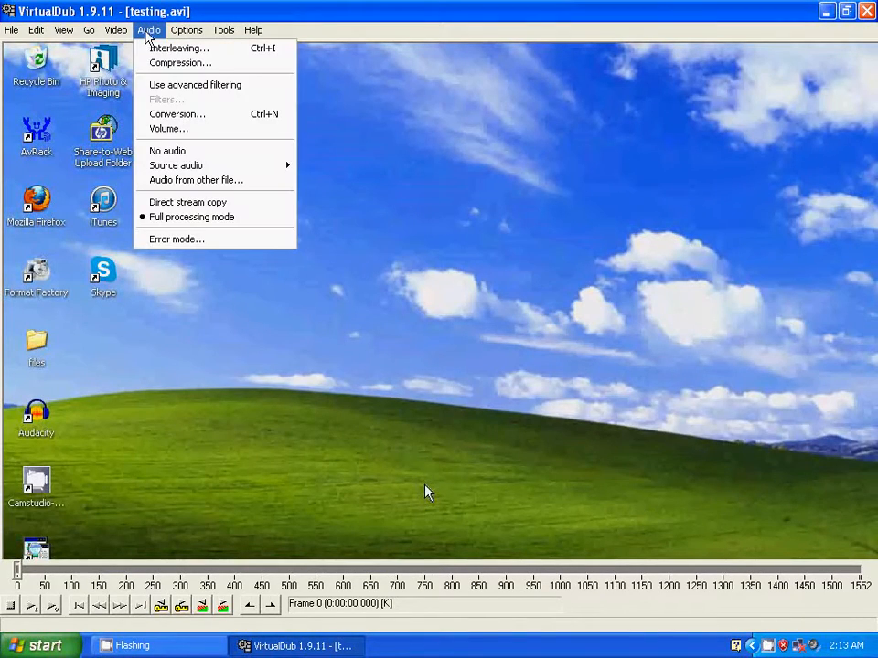
mouse_move(178, 48)
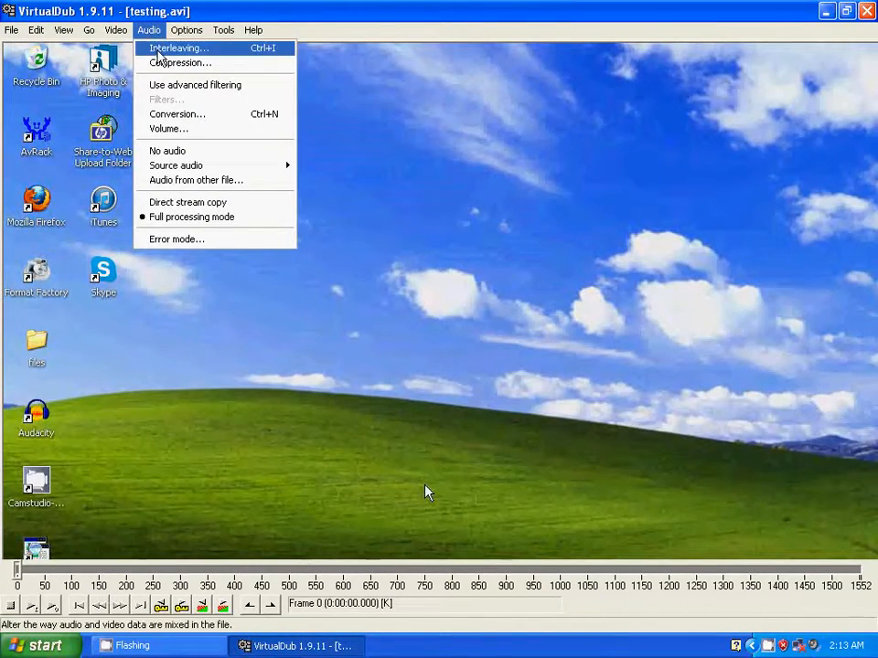
left_click(180, 62)
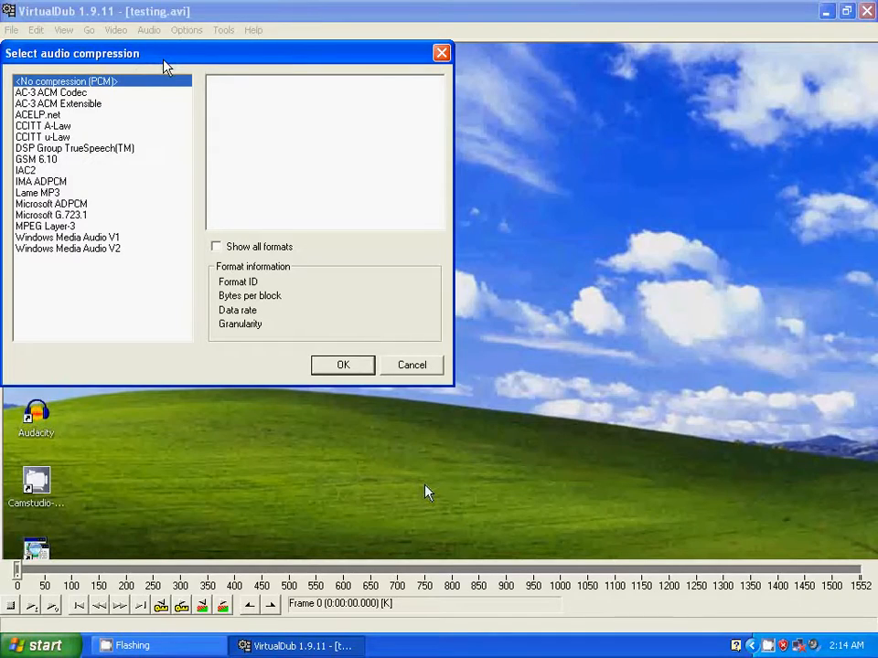
left_click(36, 193)
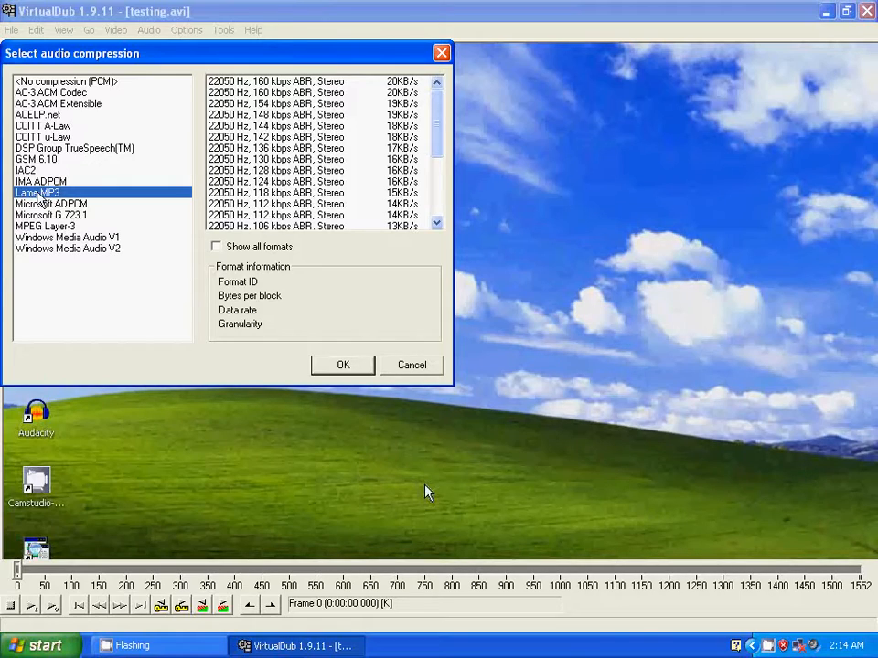
mouse_move(304, 346)
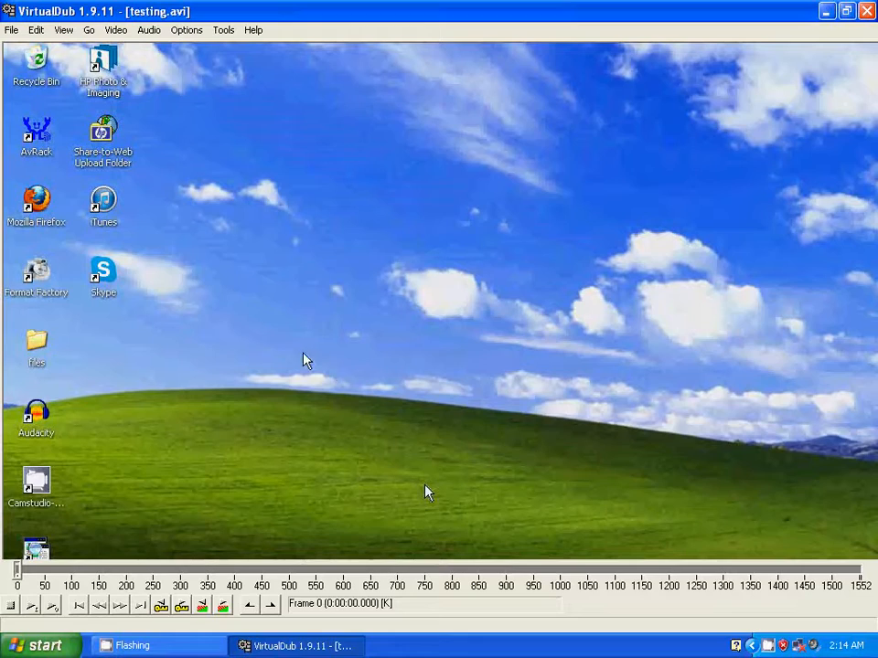
left_click(148, 29)
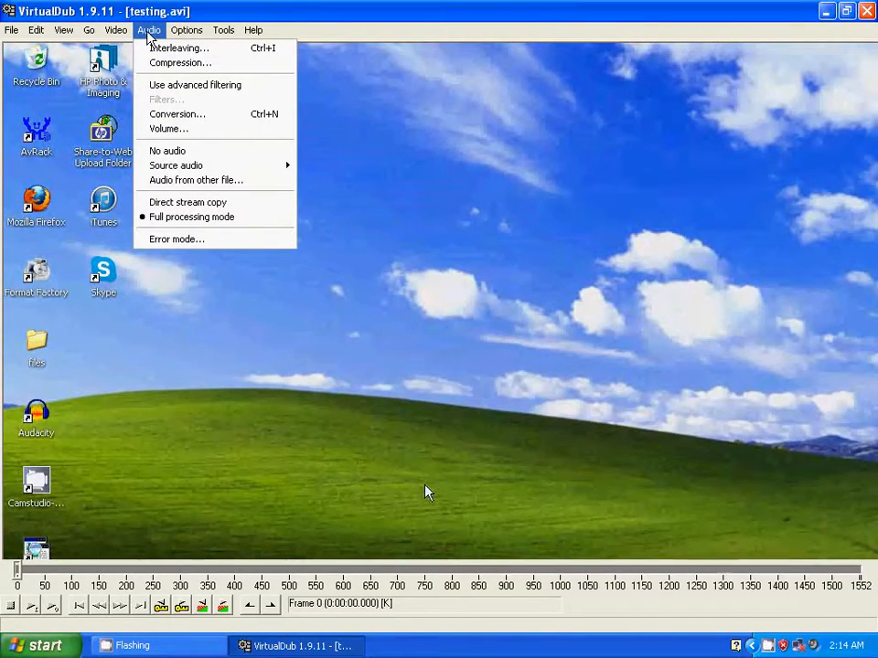
Enable audio channel volume adjustment and boost it to +30.0 dB.
left_click(169, 128)
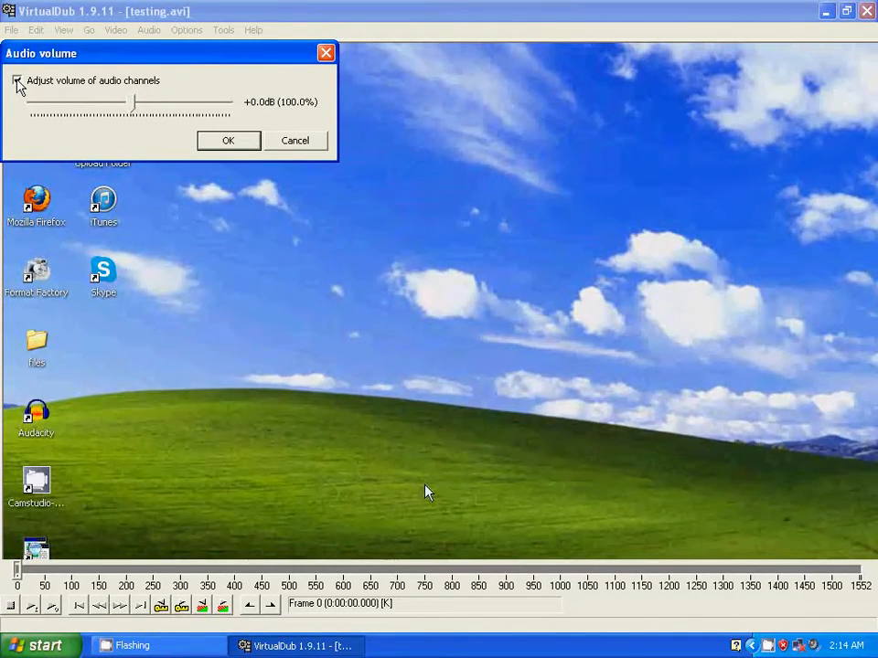
left_click_drag(132, 112, 233, 111)
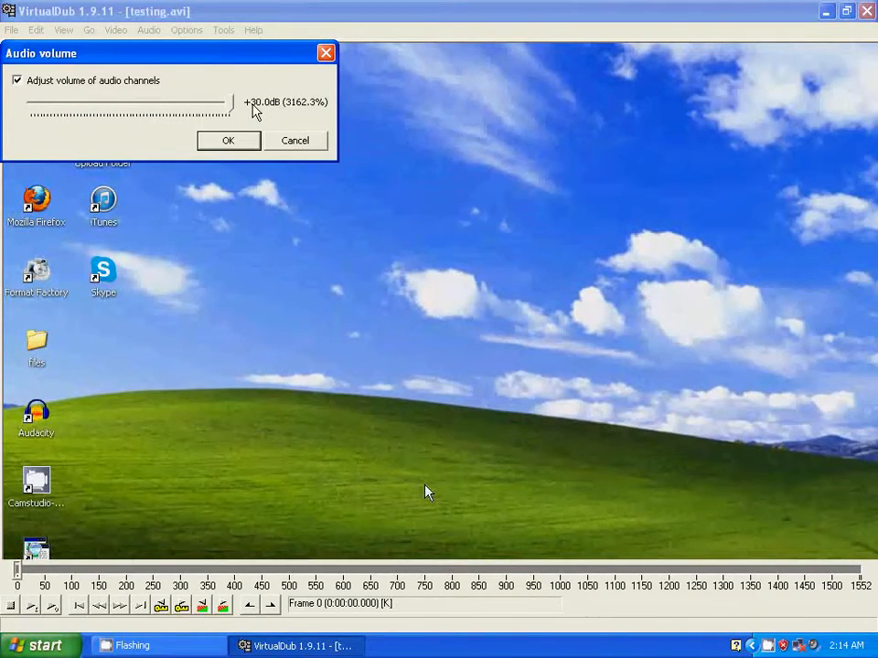
left_click(228, 139)
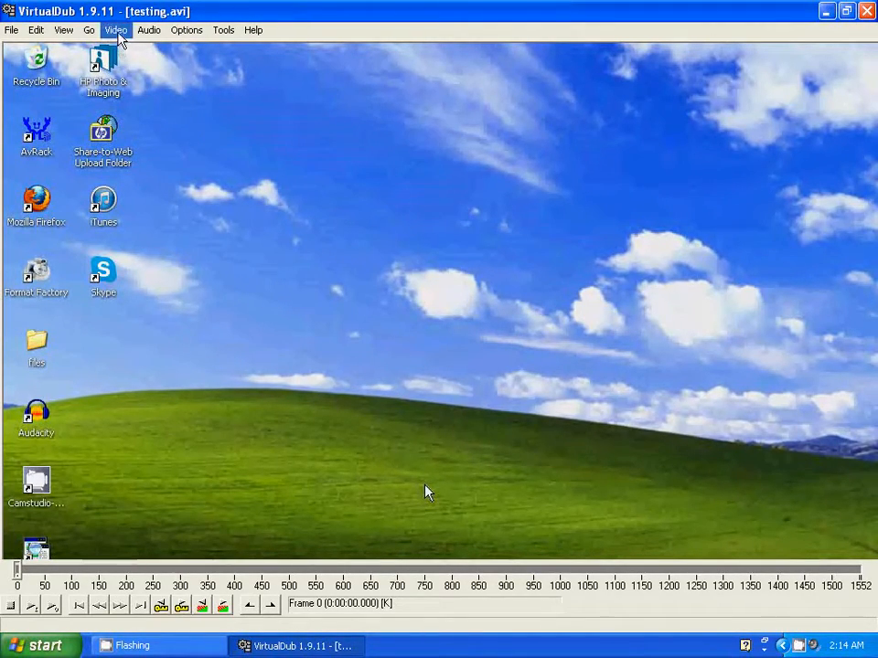
Set video compression to the Xvid MPEG-4 Codec and confirm.
left_click(115, 31)
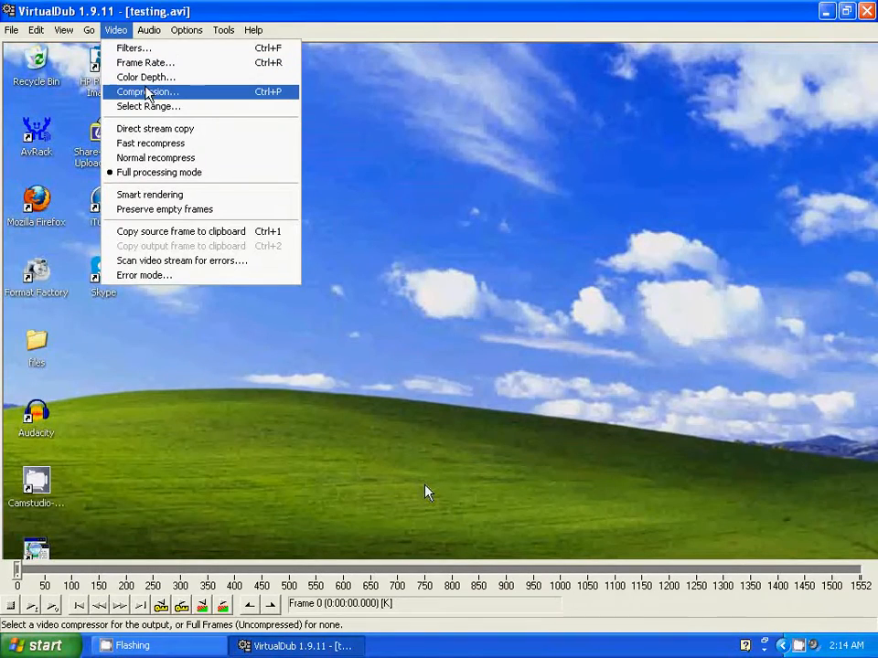
left_click(146, 92)
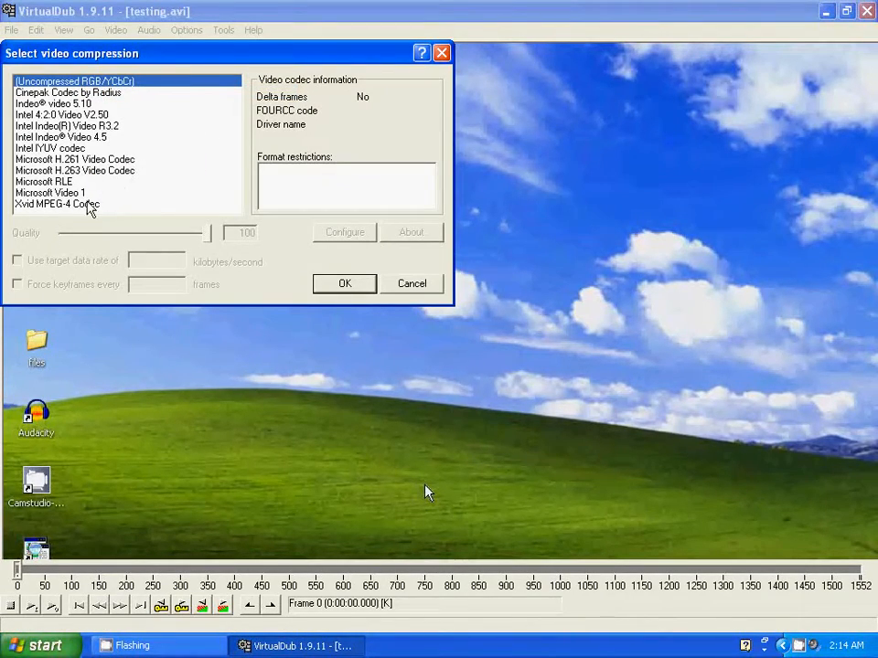
left_click(57, 203)
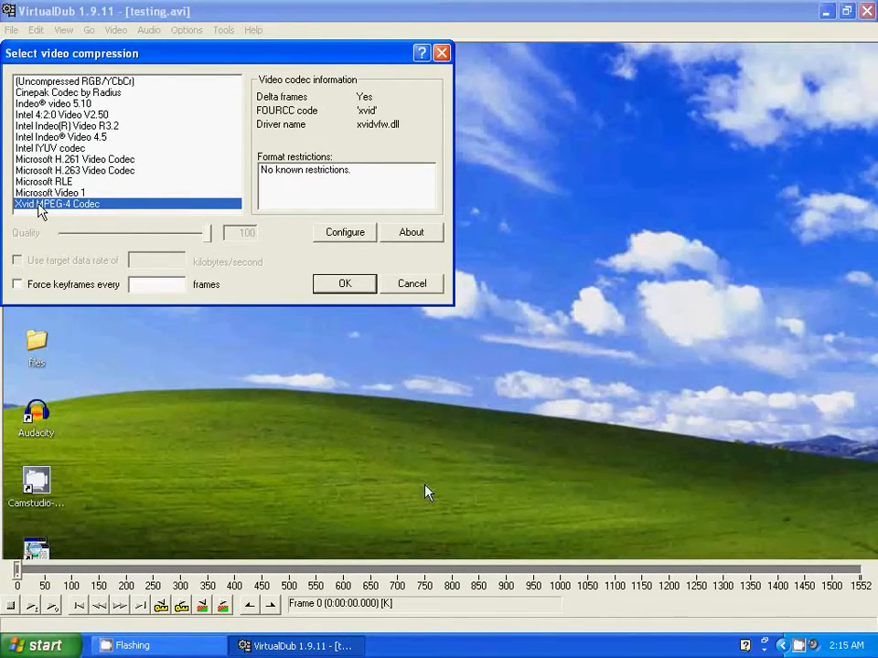
left_click(345, 231)
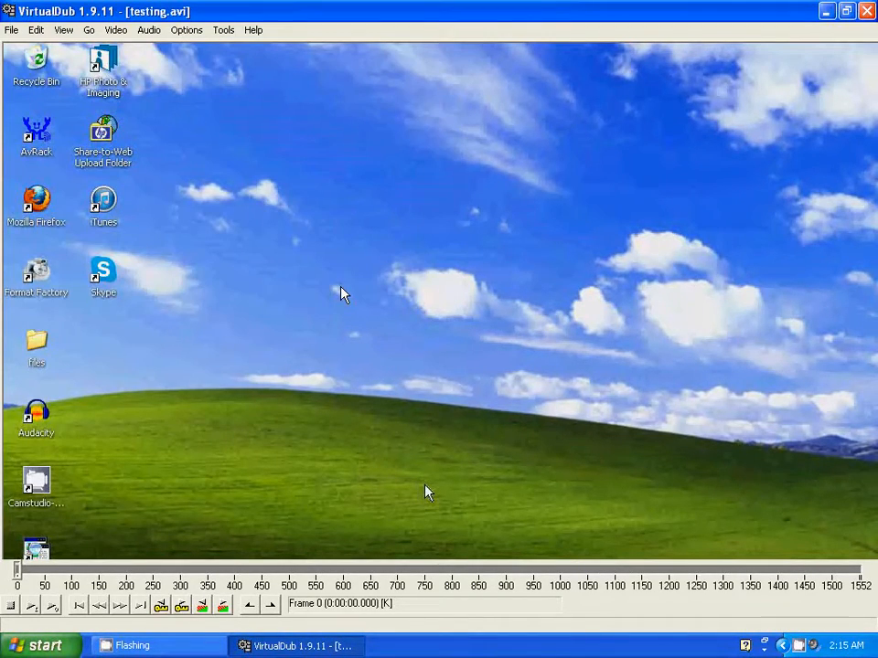
Save the video as an AVI named testing2 on the Desktop.
left_click(11, 30)
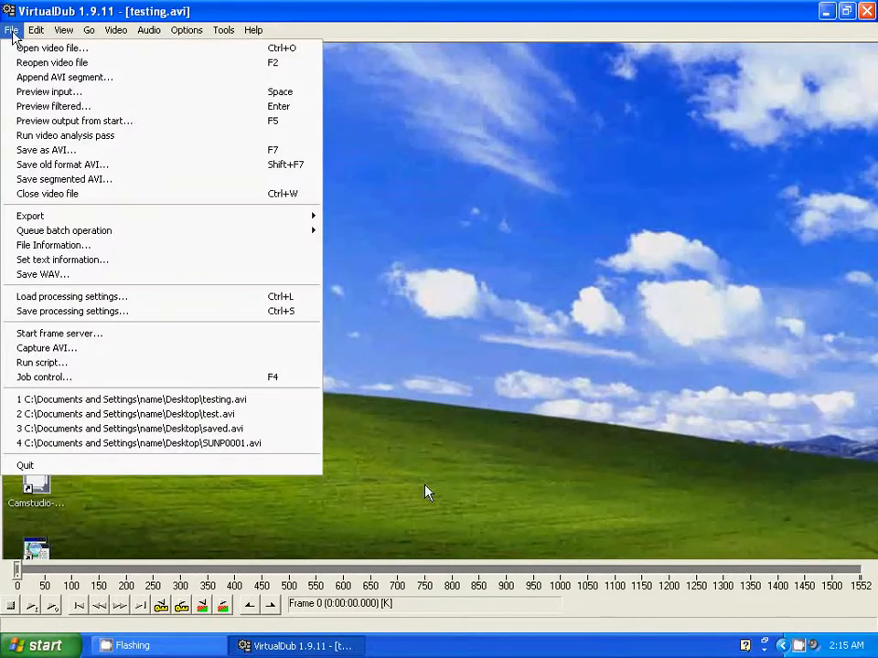
left_click(46, 149)
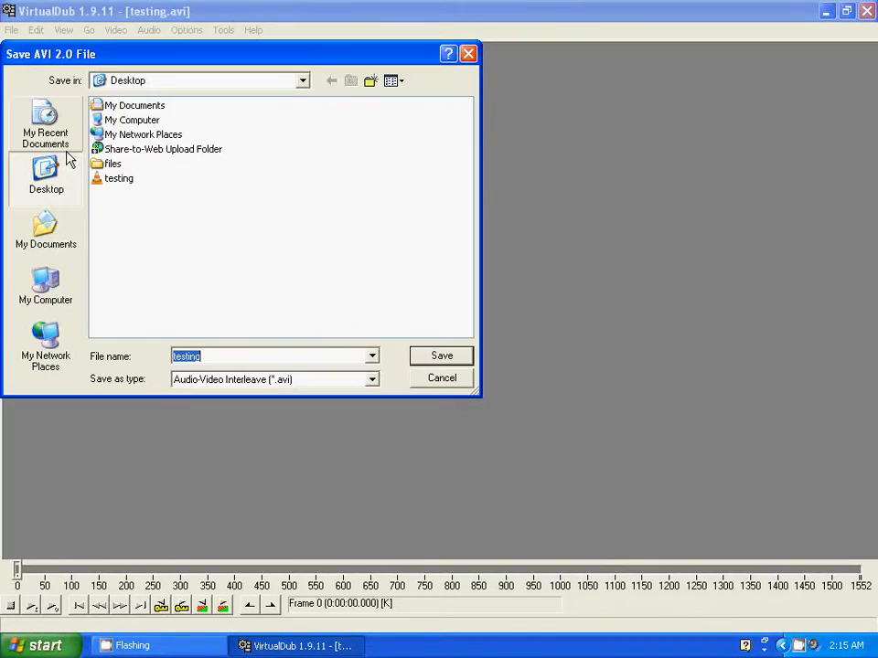
mouse_move(288, 357)
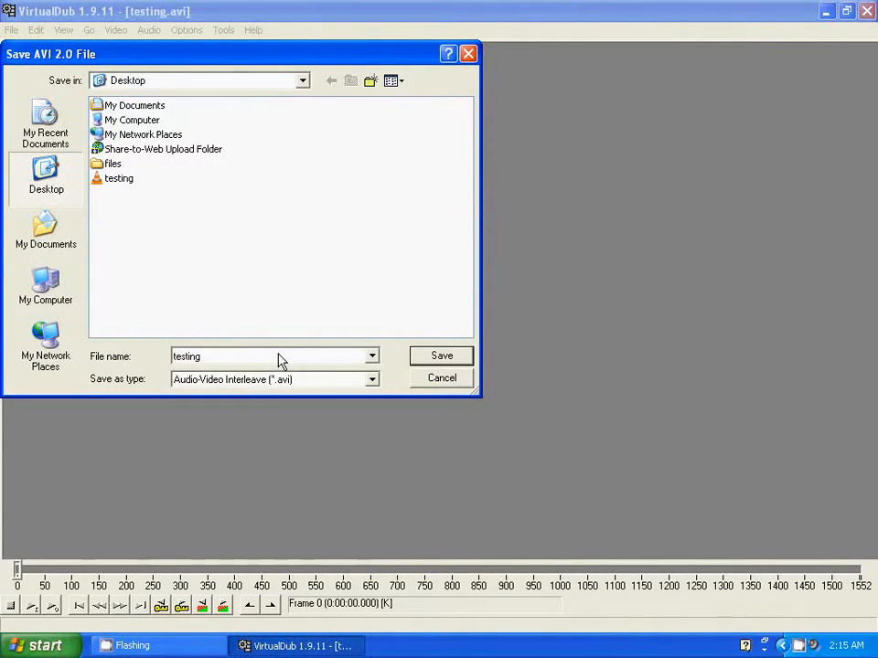
type("2")
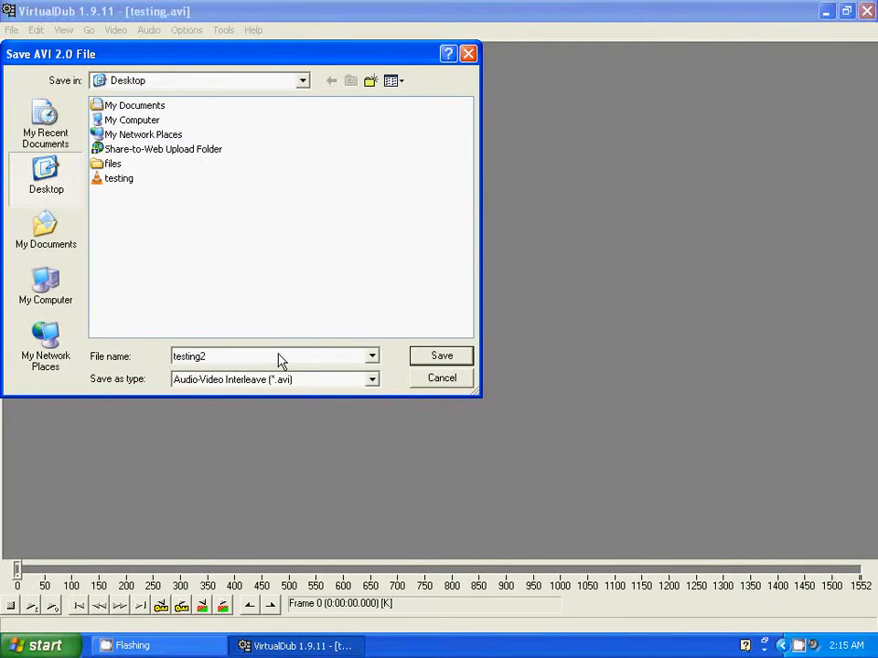
left_click(441, 356)
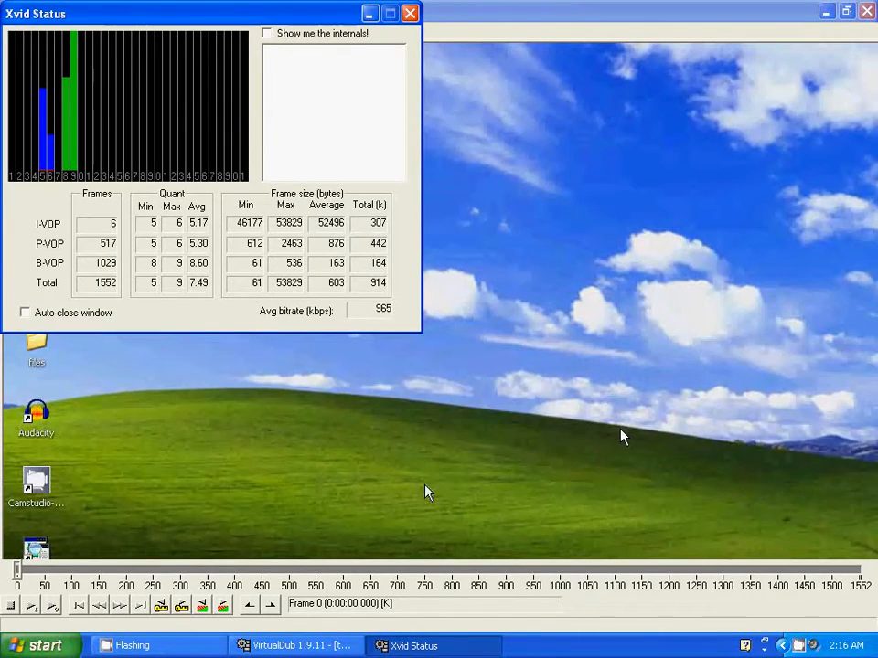
mouse_move(486, 440)
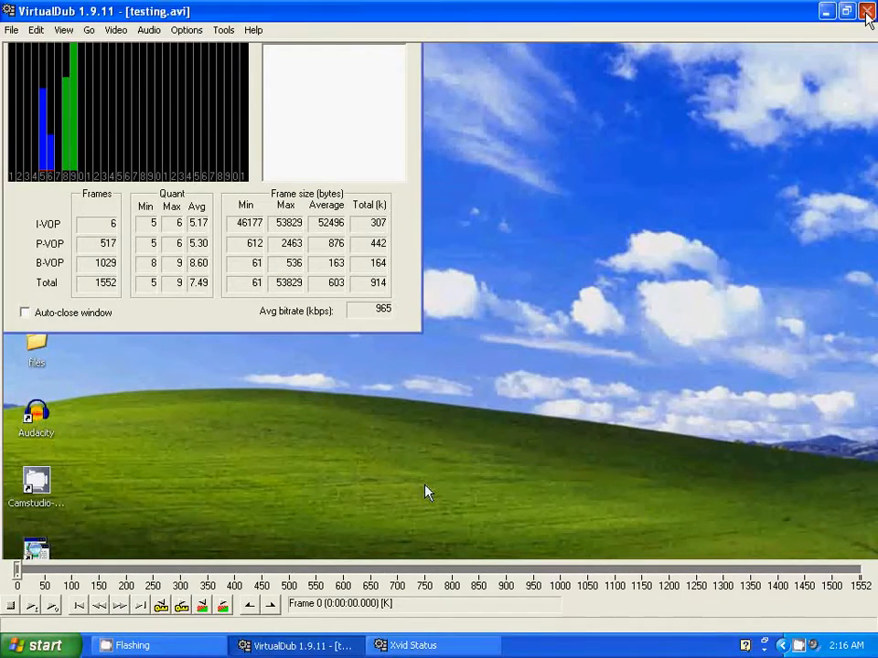
Close VirtualDub once the Xvid encode of all 1552 frames finishes.
left_click(867, 11)
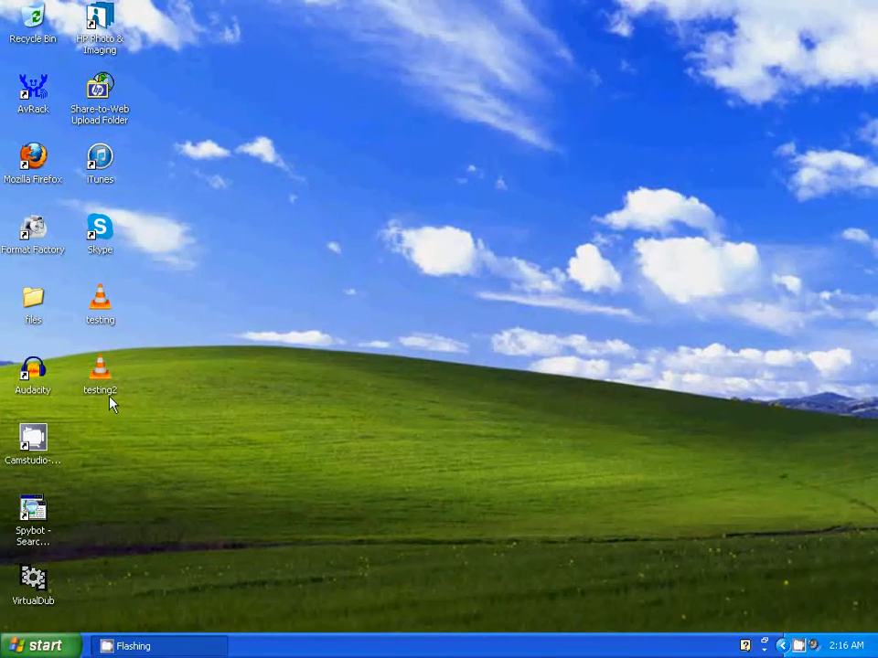
mouse_move(126, 451)
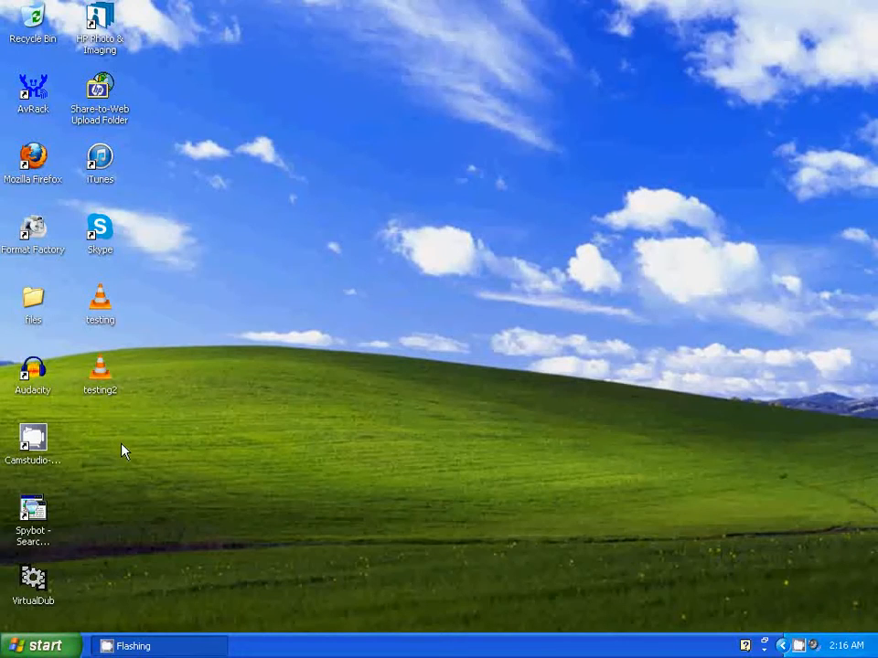